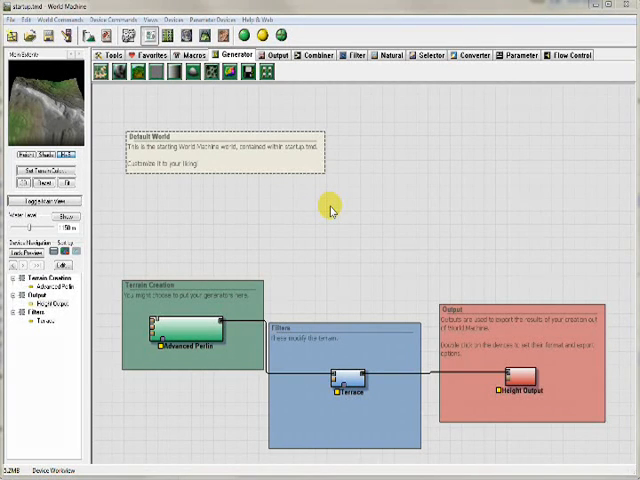
{"action": "mouse_move", "coordinate": [302, 318]}
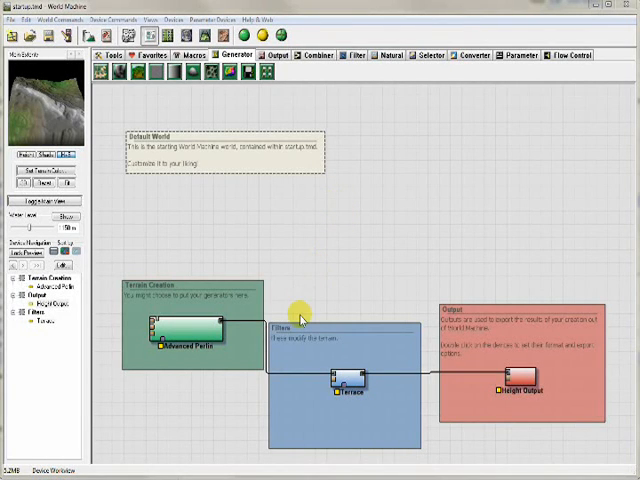
{"action": "mouse_move", "coordinate": [396, 258]}
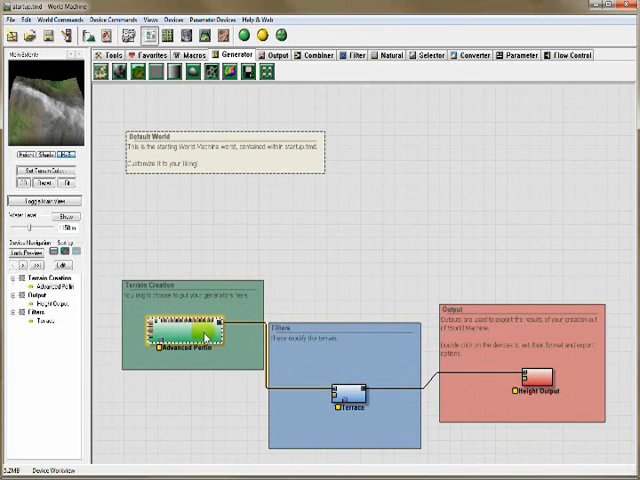
Build the starter world so the Perlin, erosion and height output devices generate
{"action": "left_click", "coordinate": [348, 410]}
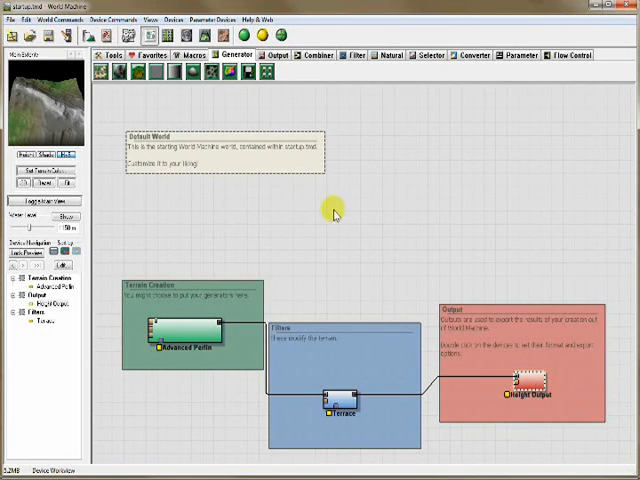
{"action": "mouse_move", "coordinate": [280, 252]}
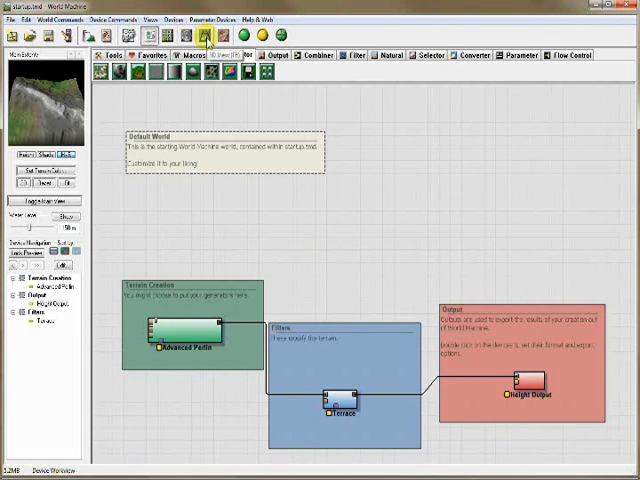
{"action": "left_click", "coordinate": [240, 44]}
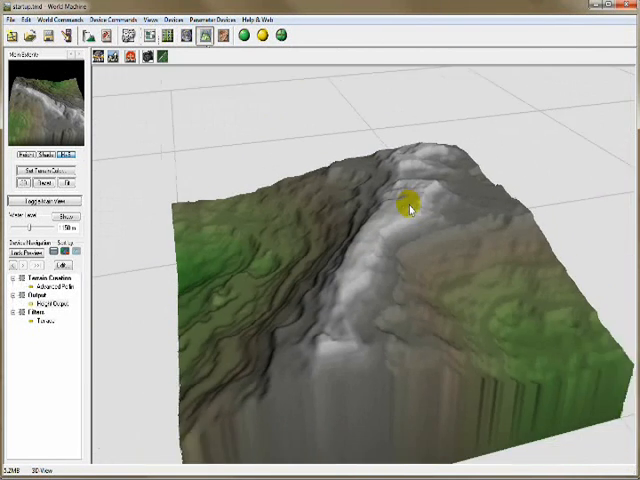
{"action": "left_click_drag", "start_coordinate": [410, 204], "coordinate": [420, 262]}
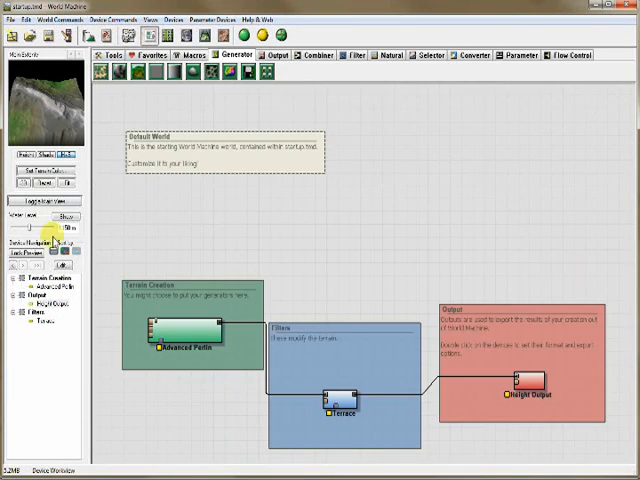
Bring up the Project Settings dialog with the world extents and resolution
{"action": "left_click", "coordinate": [52, 304]}
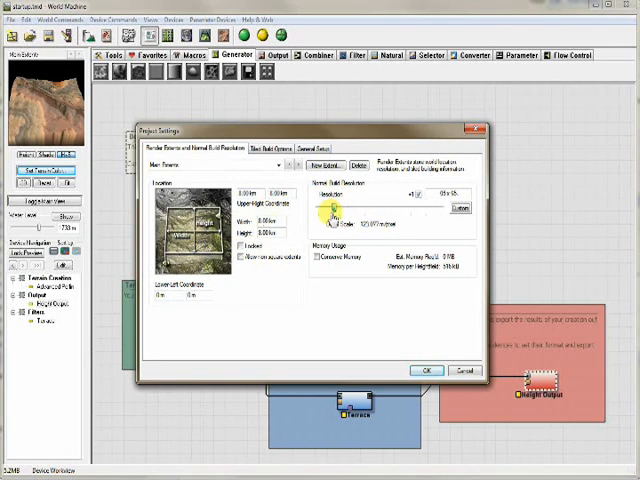
Raise the world resolution, confirm the settings and show the rebuilt eroded terrain in 3D
{"action": "left_click_drag", "start_coordinate": [408, 196], "coordinate": [436, 196]}
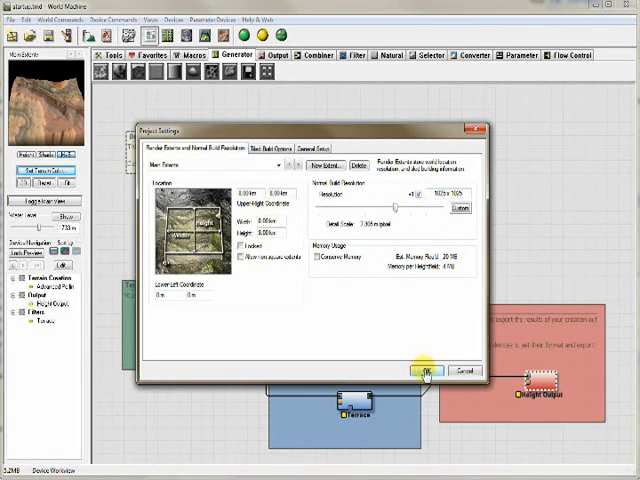
{"action": "left_click", "coordinate": [420, 372]}
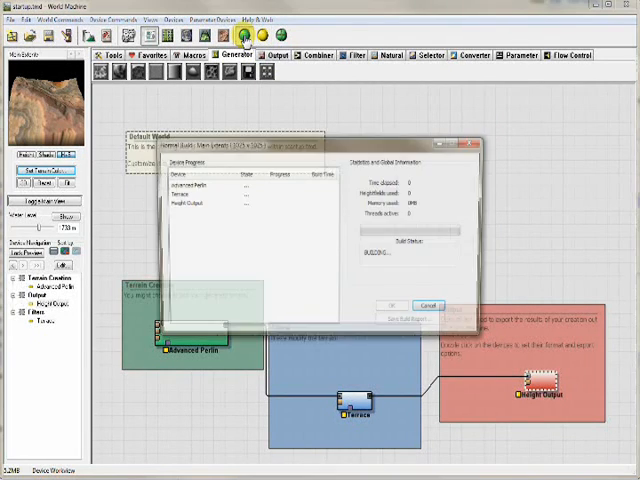
{"action": "left_click", "coordinate": [428, 304]}
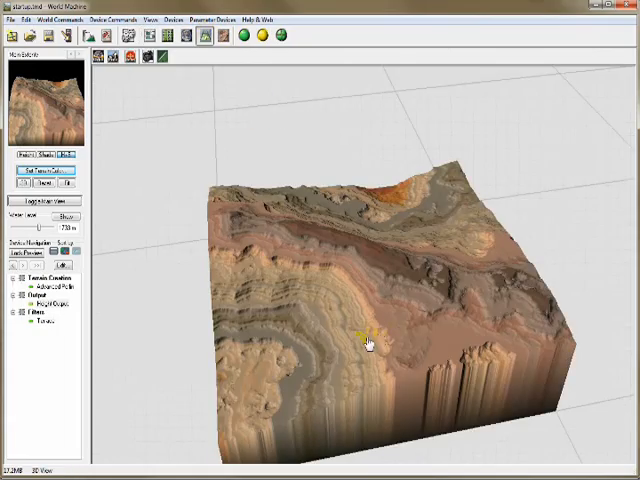
Look down on the canyon terrain from above, then return to the device network
{"action": "left_click_drag", "start_coordinate": [370, 340], "coordinate": [376, 278]}
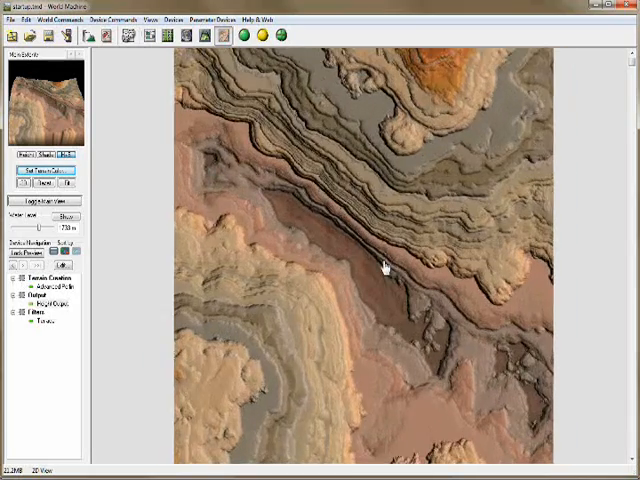
{"action": "left_click", "coordinate": [148, 36]}
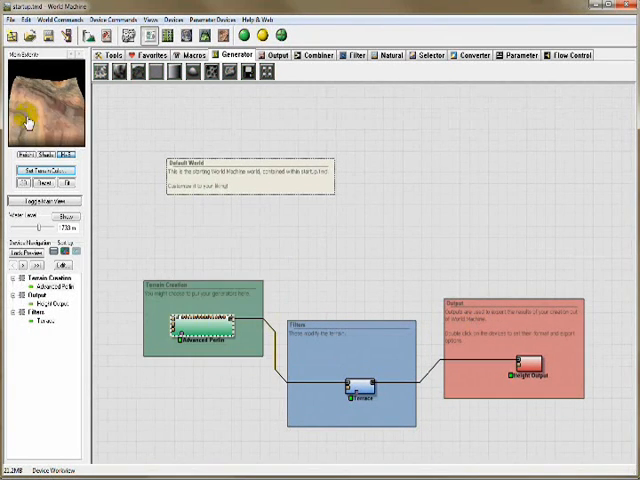
Show the eroded canyon terrain block in the 3D view again
{"action": "left_click", "coordinate": [196, 36]}
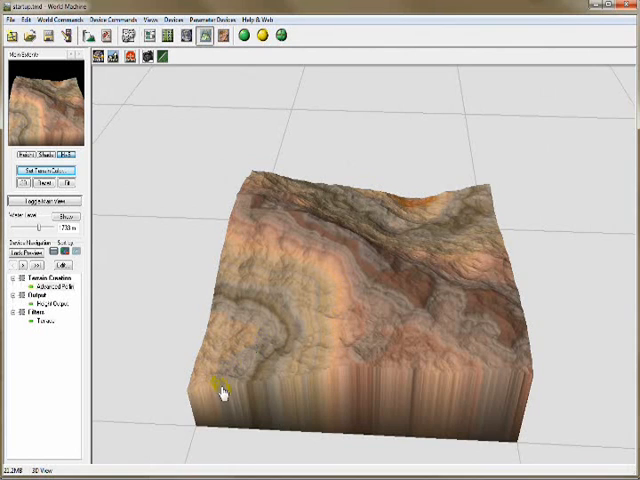
{"action": "mouse_move", "coordinate": [164, 212]}
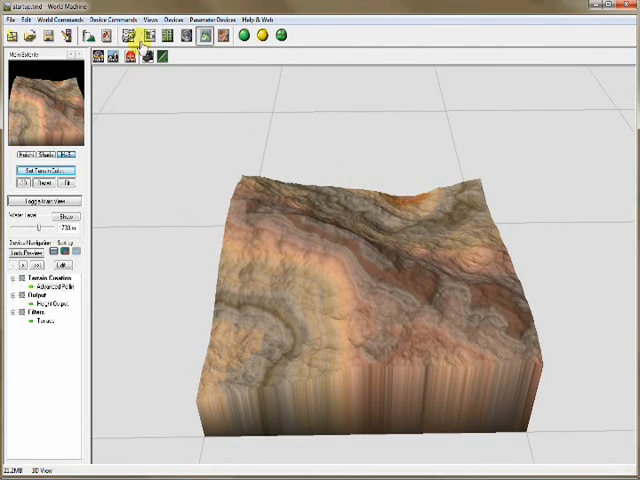
Enlarge the render extents rectangle in the Layout View to cover a bigger area
{"action": "left_click", "coordinate": [150, 36]}
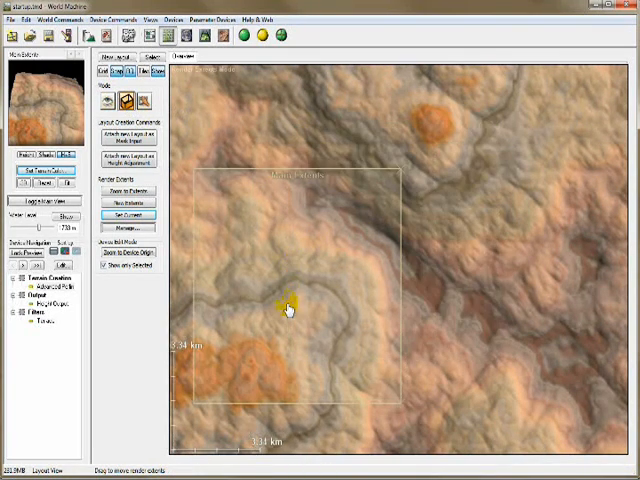
{"action": "left_click_drag", "start_coordinate": [284, 304], "coordinate": [380, 278]}
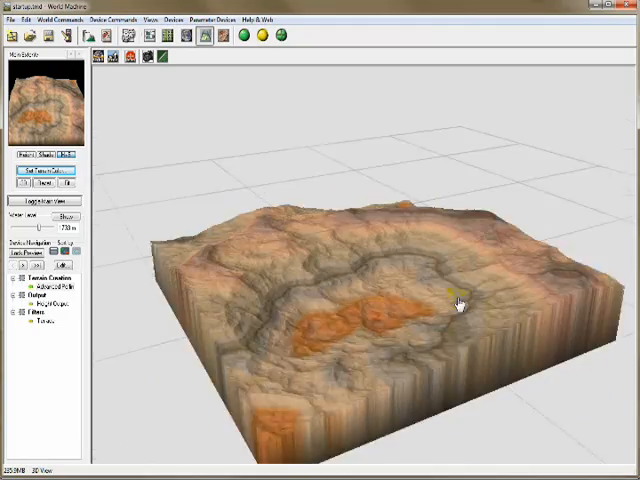
Zoom the 3D view closer to the terrain section, then return to the device network
{"action": "left_click_drag", "start_coordinate": [458, 304], "coordinate": [320, 316]}
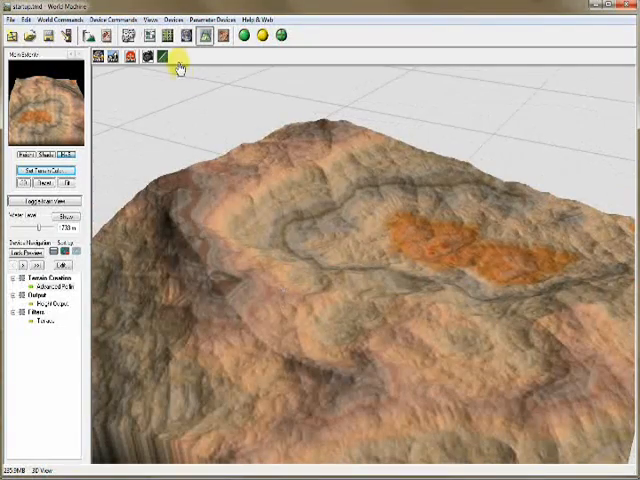
{"action": "left_click", "coordinate": [168, 36]}
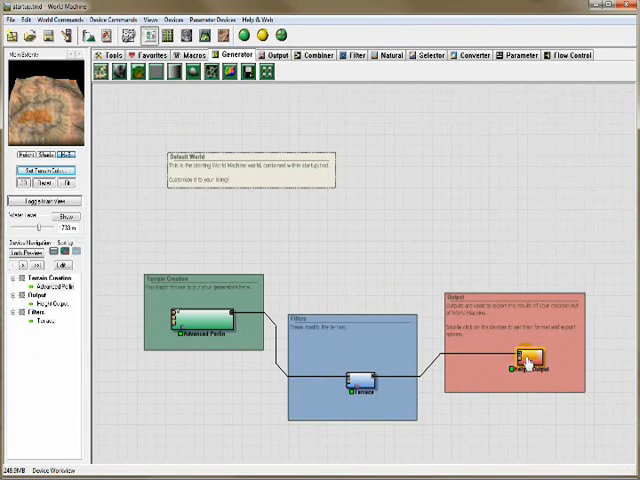
Choose a different export file format for the Height Output device and confirm it
{"action": "double_click", "coordinate": [524, 364]}
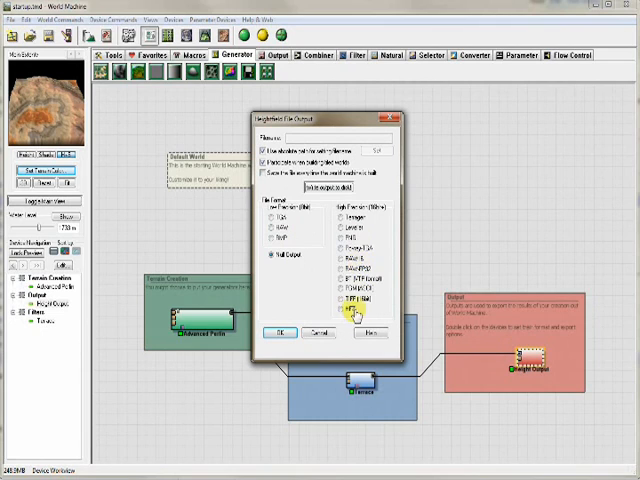
{"action": "left_click", "coordinate": [378, 150]}
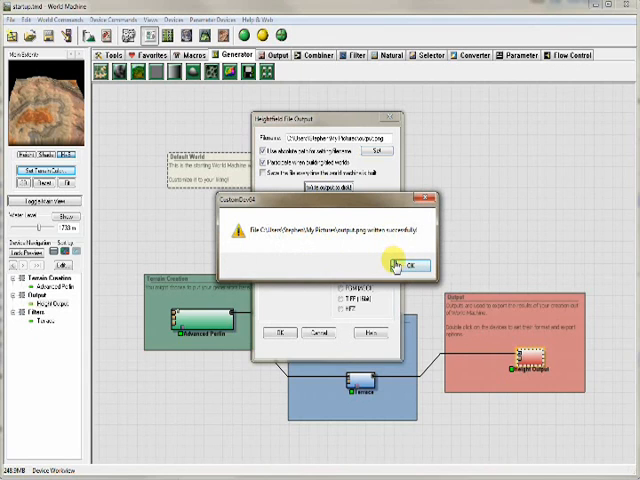
{"action": "left_click", "coordinate": [400, 264]}
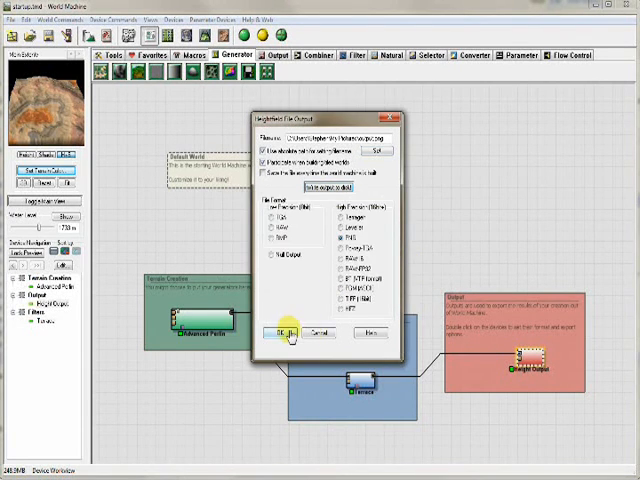
{"action": "left_click", "coordinate": [278, 332]}
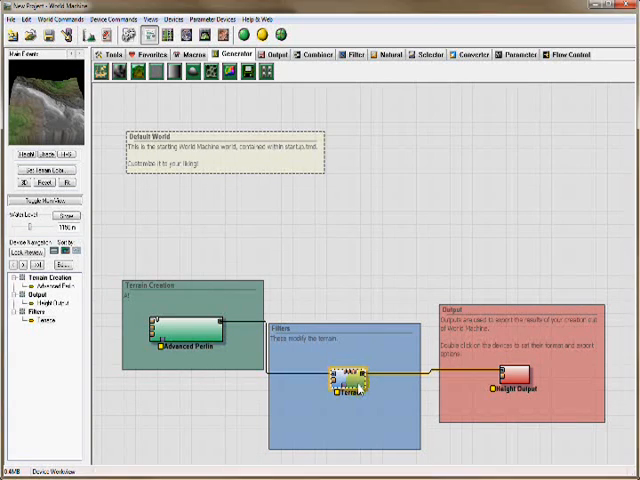
Switch the Terrace filter's terrace method twice to compare the 3D previews
{"action": "double_click", "coordinate": [348, 390]}
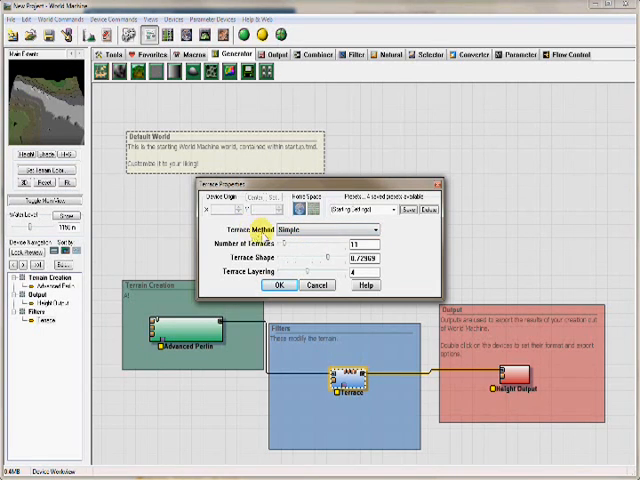
{"action": "left_click", "coordinate": [376, 228]}
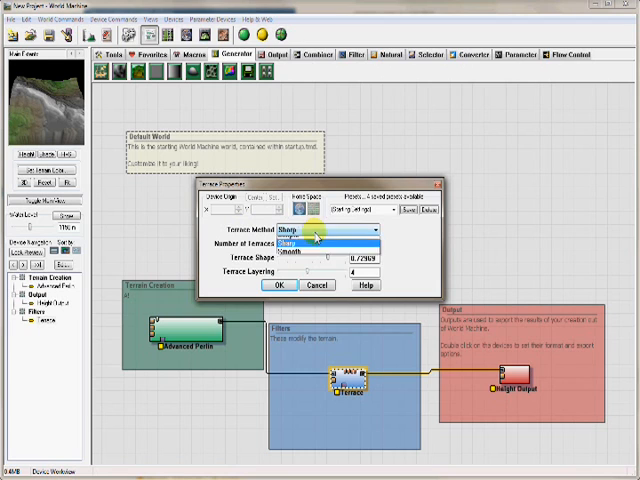
{"action": "left_click", "coordinate": [308, 242]}
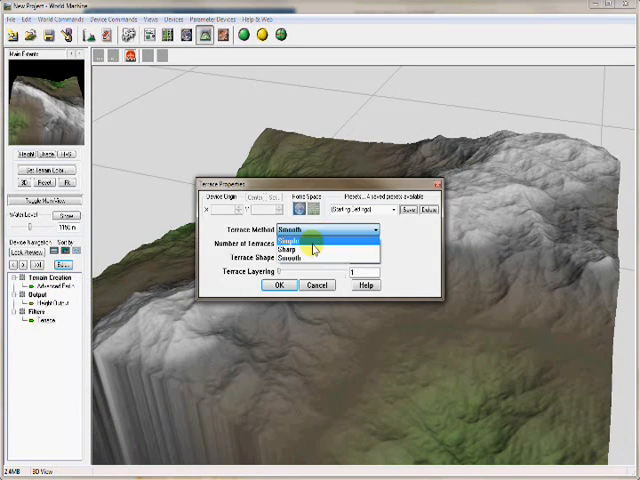
{"action": "left_click", "coordinate": [280, 284]}
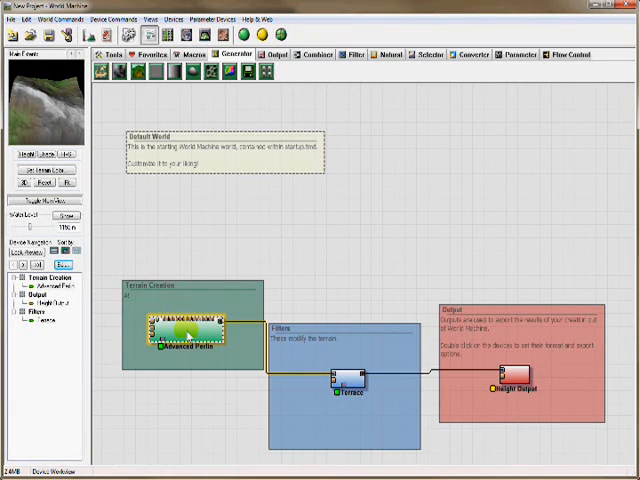
Give the Advanced Perlin generator a different noise type and second-list option
{"action": "double_click", "coordinate": [178, 336]}
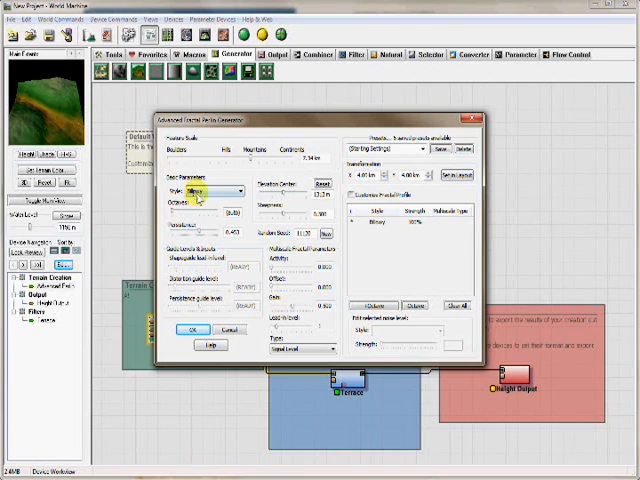
{"action": "left_click", "coordinate": [238, 192]}
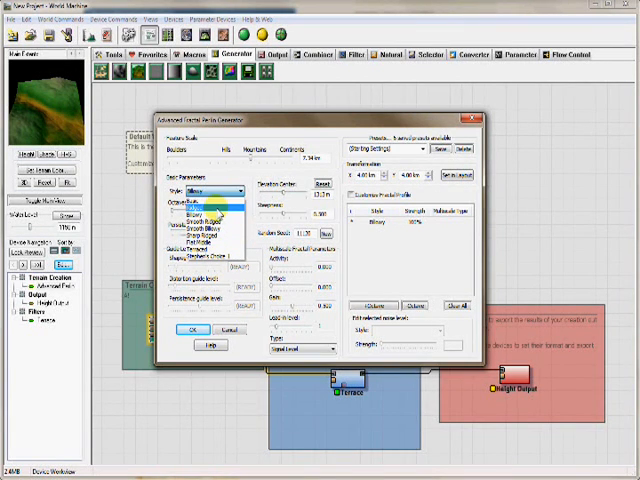
{"action": "left_click", "coordinate": [200, 208]}
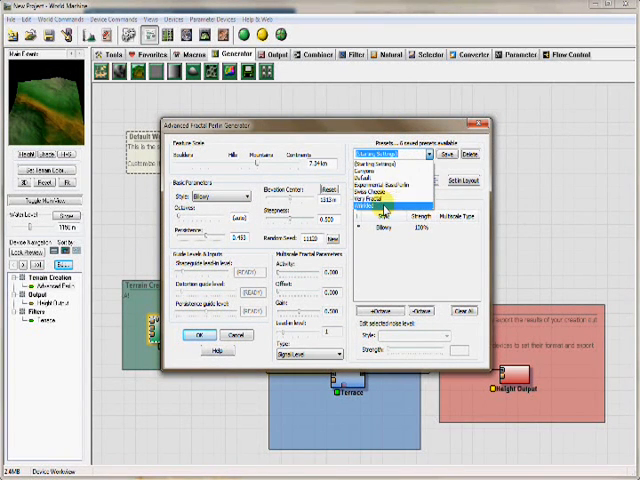
{"action": "left_click", "coordinate": [376, 204]}
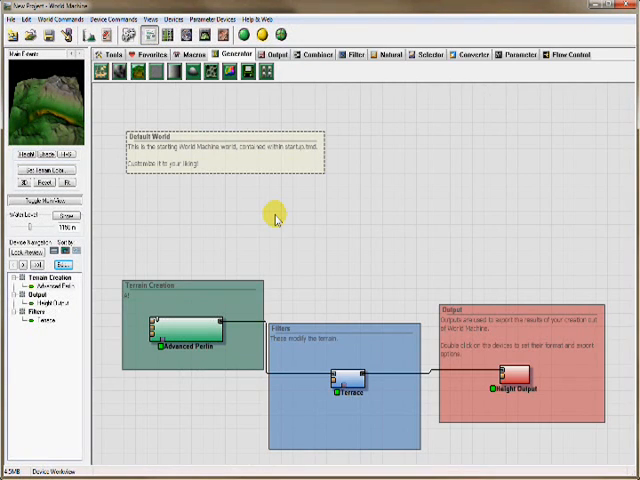
{"action": "mouse_move", "coordinate": [244, 308]}
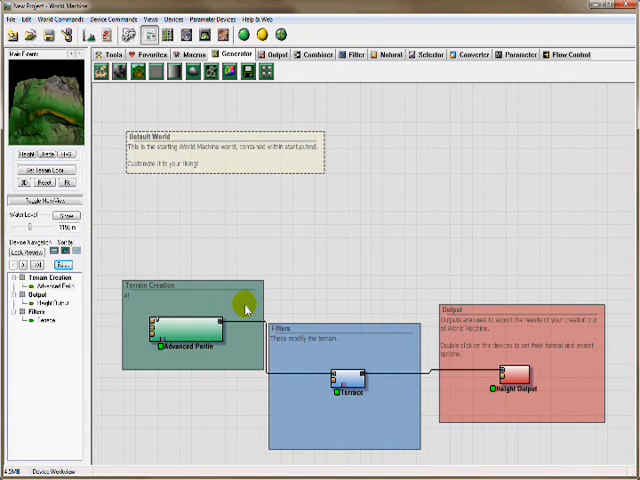
{"action": "mouse_move", "coordinate": [404, 148]}
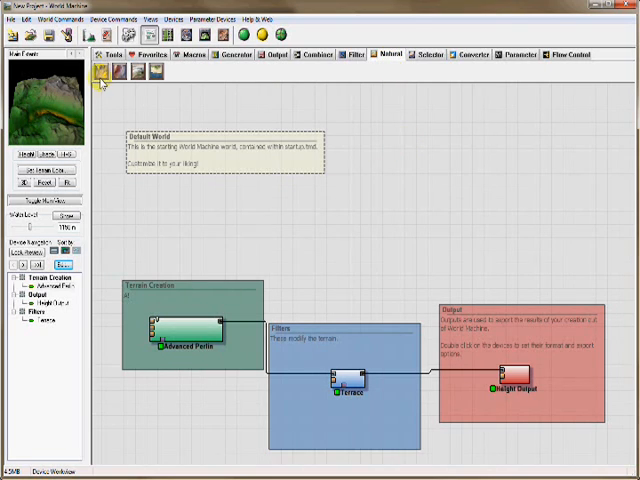
{"action": "mouse_move", "coordinate": [100, 72]}
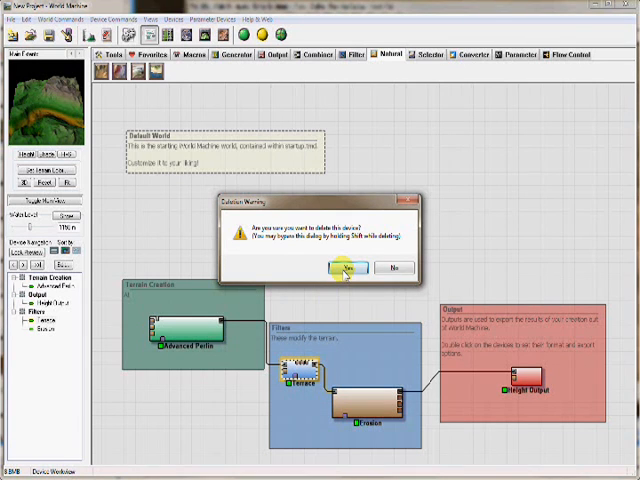
Confirm deleting the Terrace filter so Erosion alone feeds the output
{"action": "left_click", "coordinate": [342, 268]}
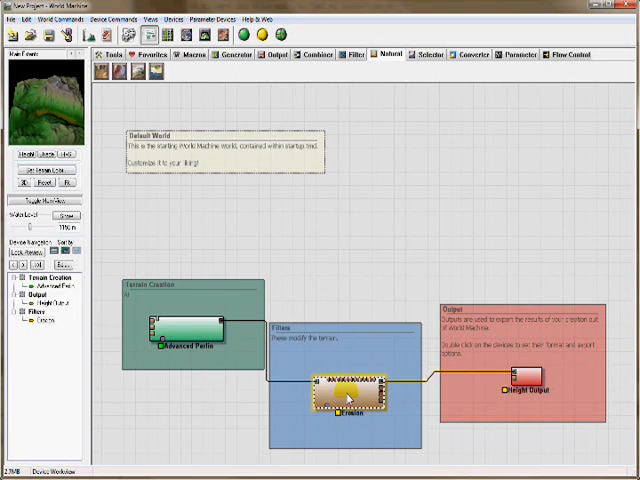
{"action": "mouse_move", "coordinate": [212, 136]}
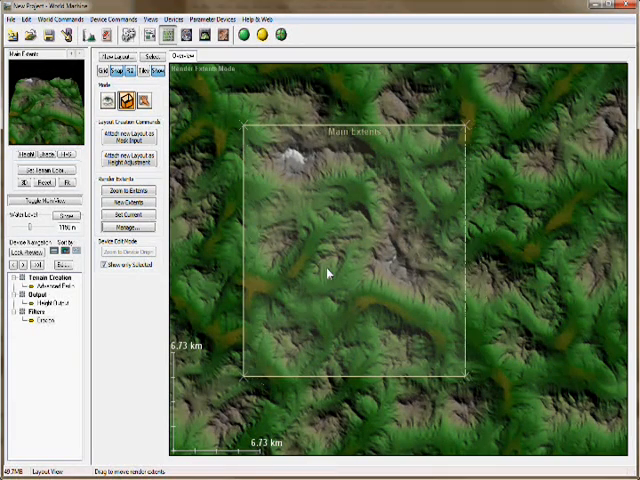
View the eroded terrain in perspective and orbit to another side
{"action": "left_click", "coordinate": [204, 36]}
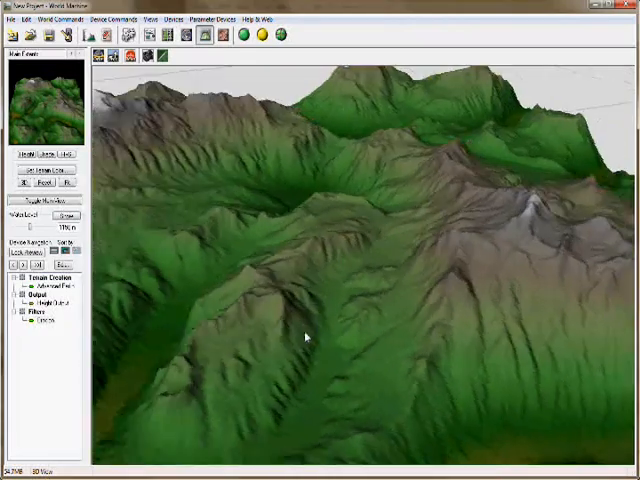
{"action": "left_click_drag", "start_coordinate": [306, 336], "coordinate": [378, 262]}
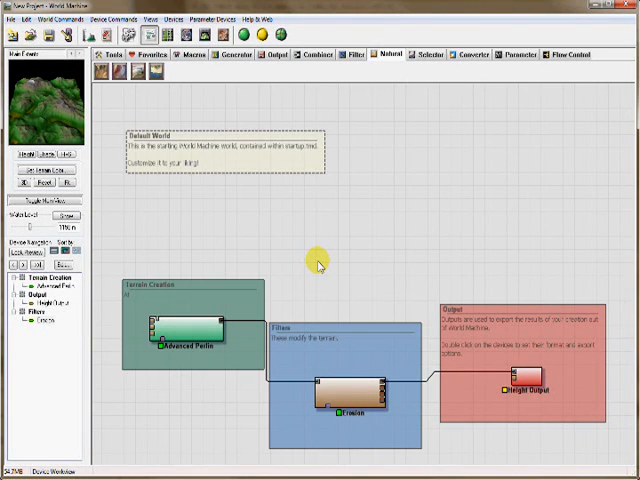
Place generator devices from the Generator toolbar onto the workview
{"action": "left_click", "coordinate": [180, 338]}
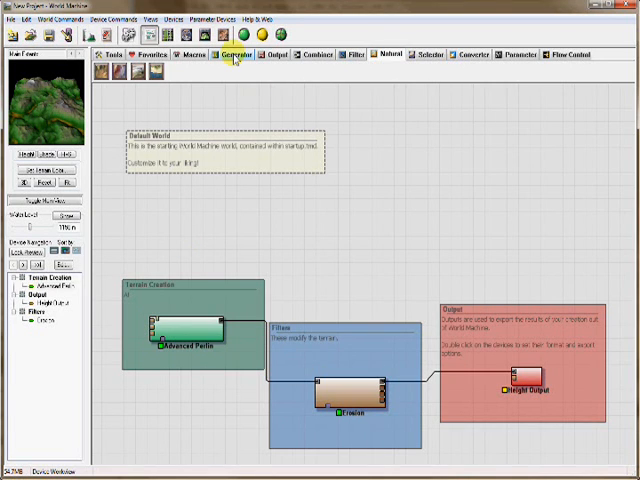
{"action": "left_click", "coordinate": [236, 56]}
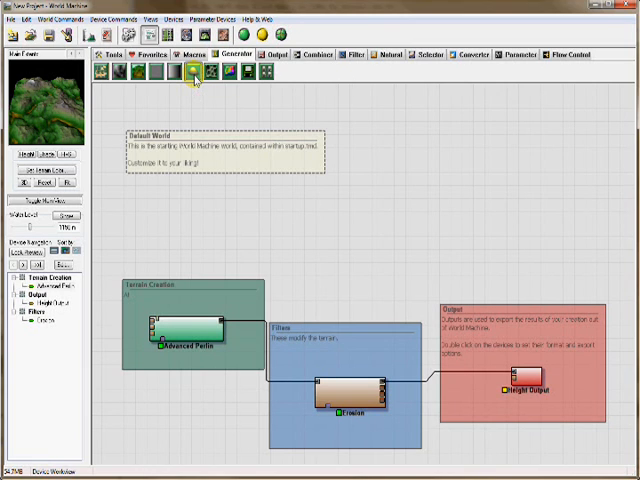
{"action": "left_click", "coordinate": [192, 72]}
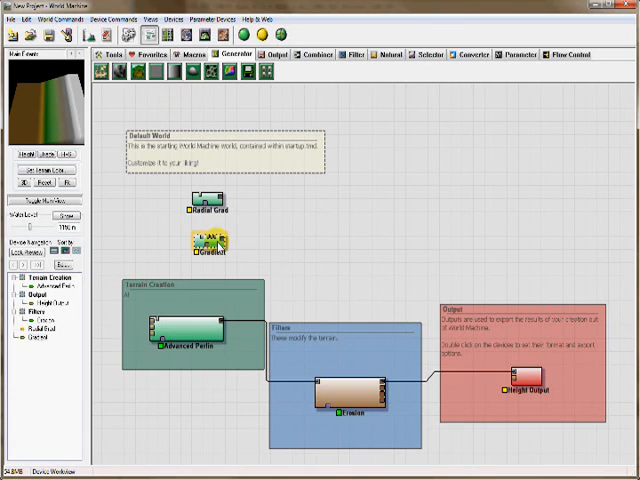
{"action": "mouse_move", "coordinate": [122, 72]}
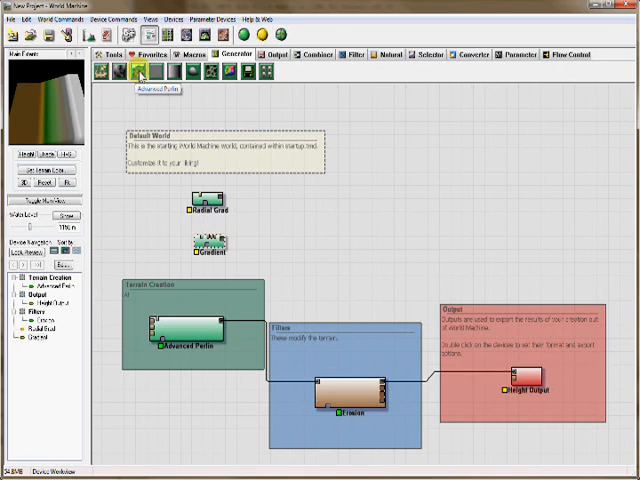
{"action": "mouse_move", "coordinate": [210, 72]}
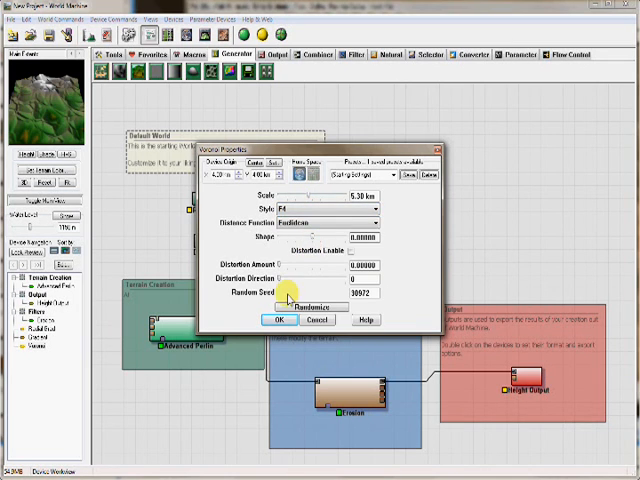
Accept the Voronoi generator's defaults and move it beside the other generators
{"action": "left_click", "coordinate": [280, 320]}
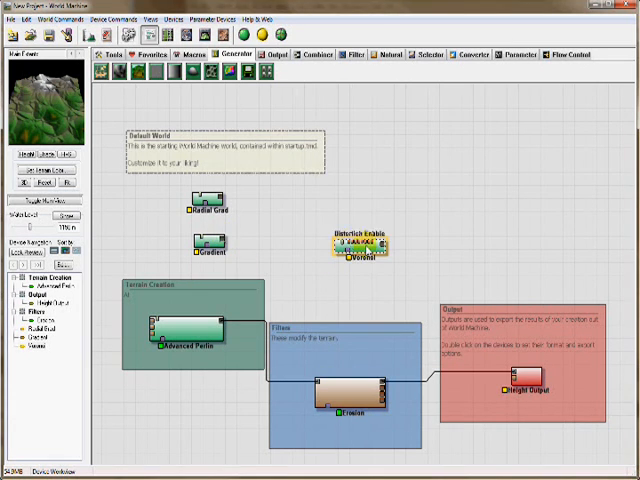
{"action": "left_click_drag", "start_coordinate": [360, 244], "coordinate": [250, 218]}
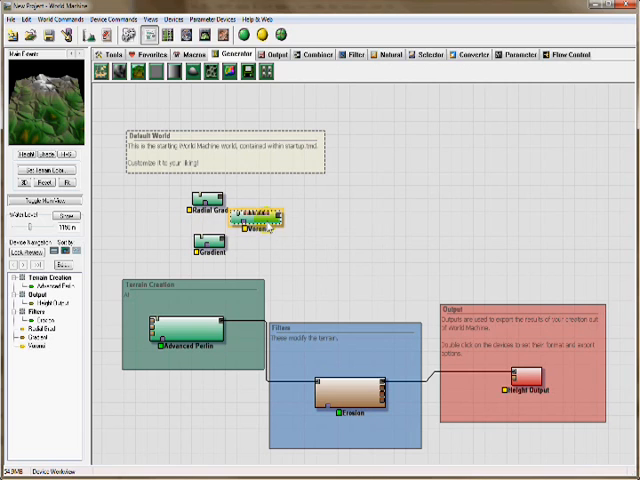